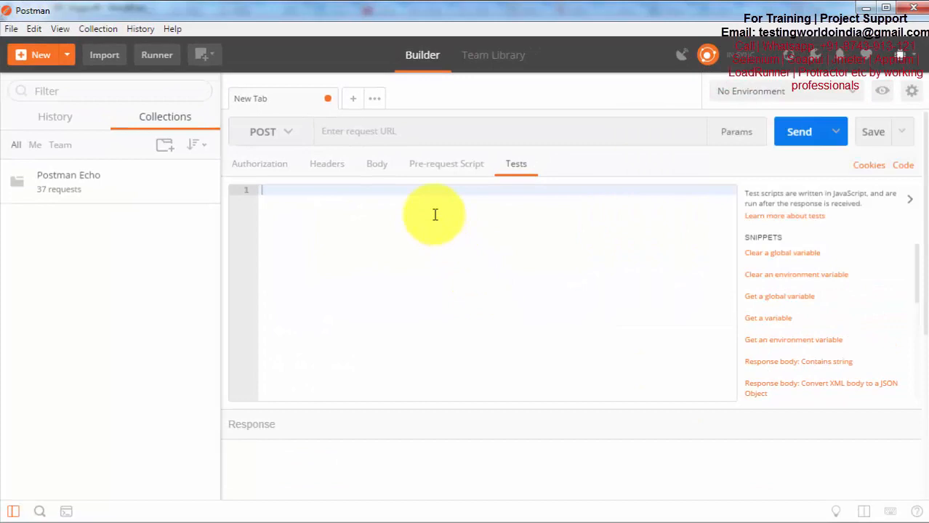
mouse_move(296, 105)
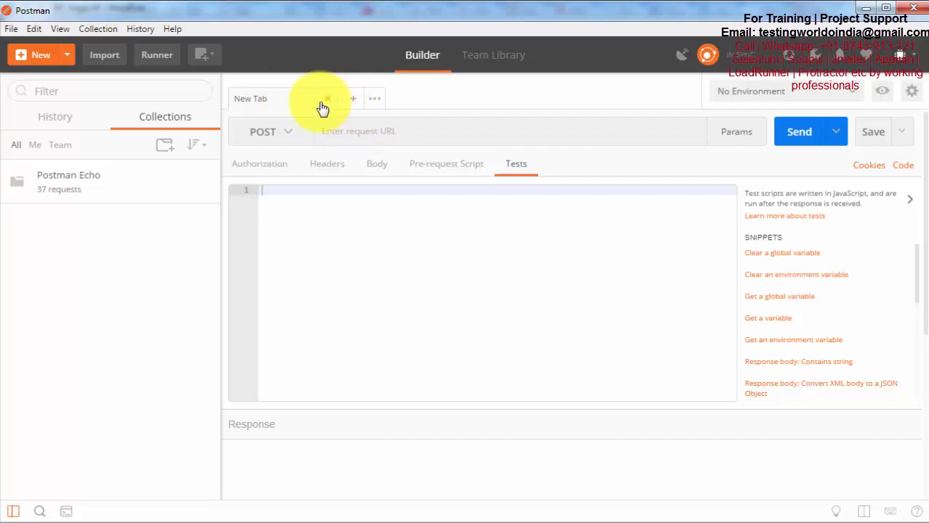
mouse_move(352, 108)
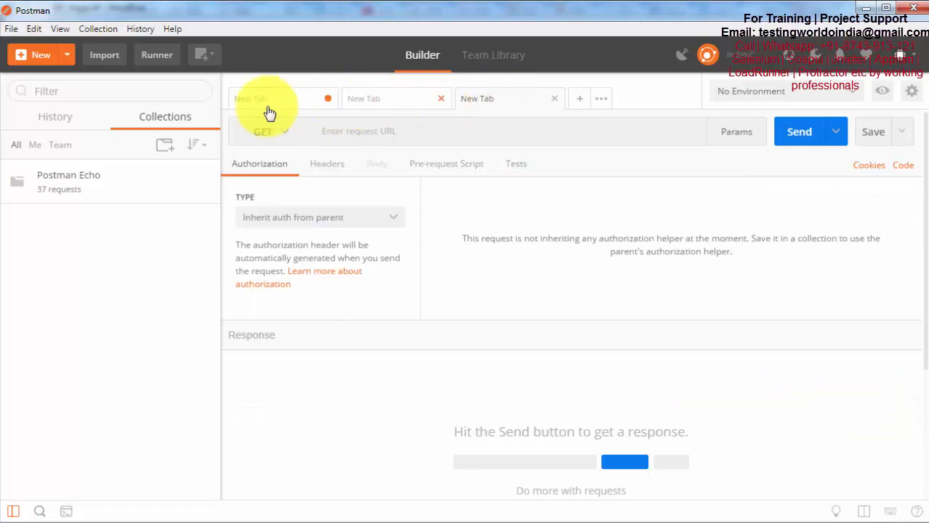
Check the first New Tab, then return to the latest blank GET request tab.
click(378, 99)
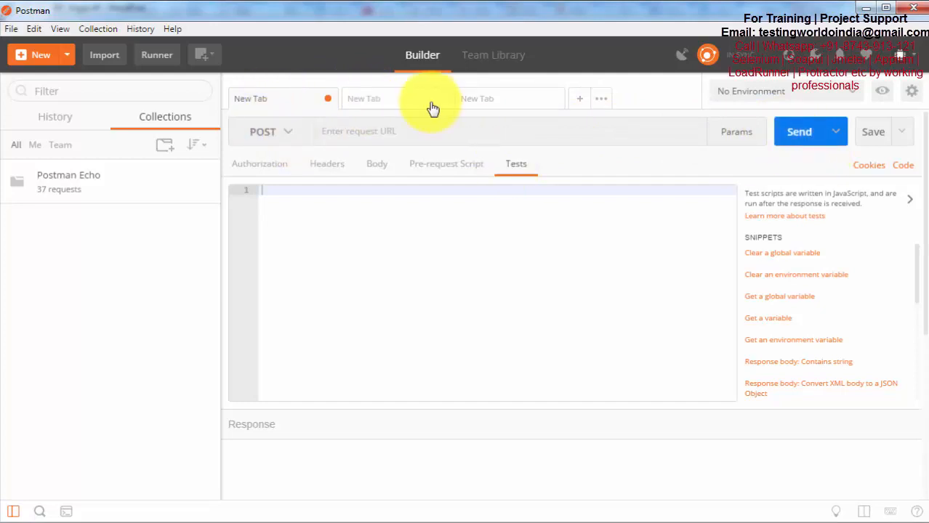
click(371, 98)
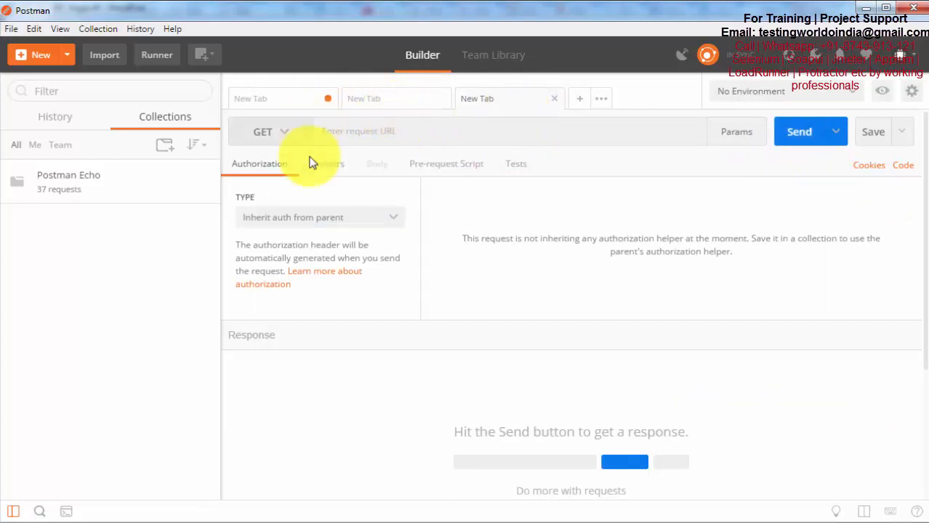
mouse_move(468, 254)
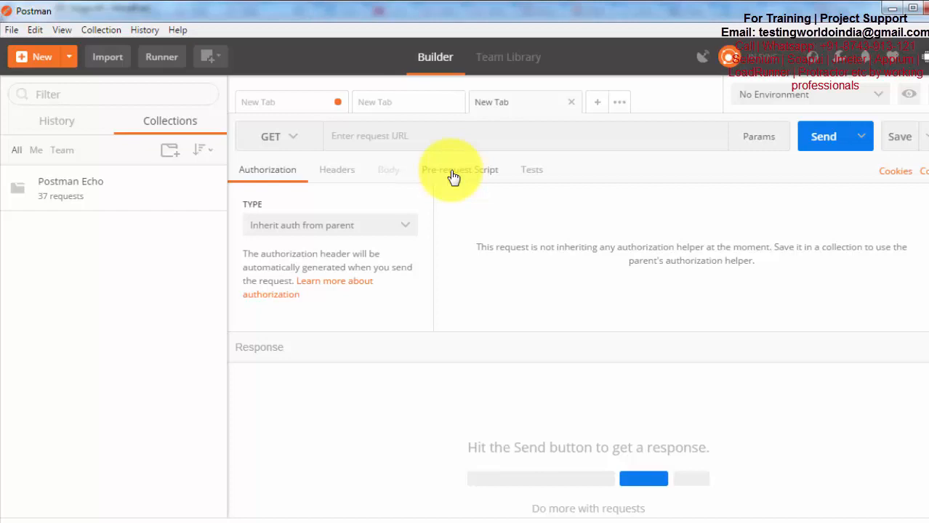
mouse_move(294, 187)
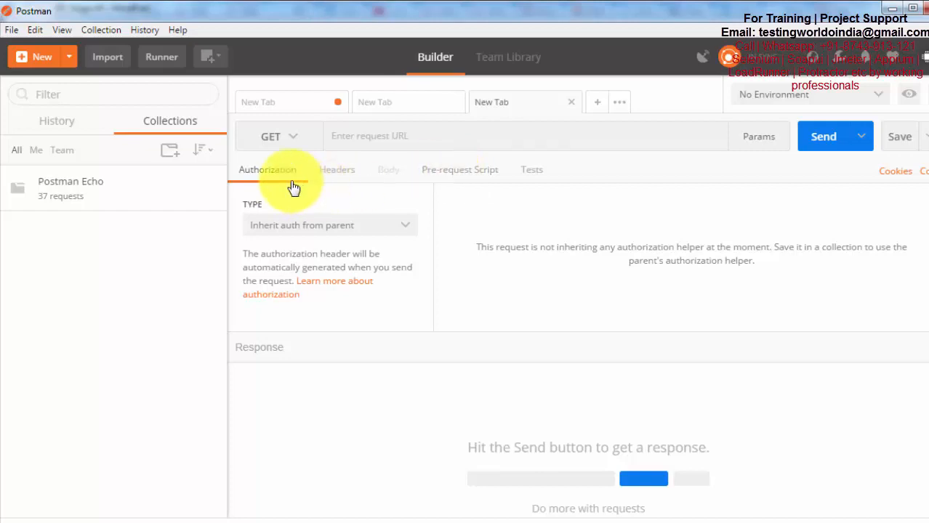
mouse_move(352, 201)
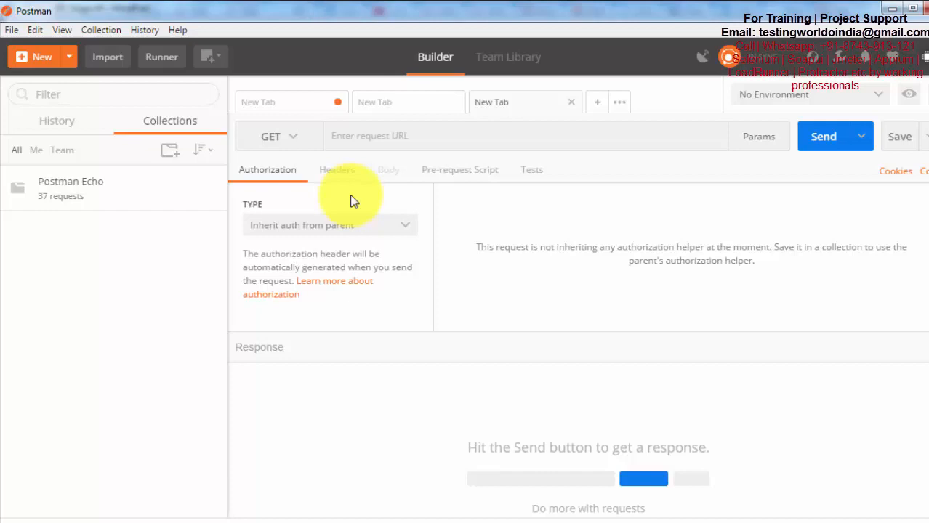
Show the authorization TYPE list for the request, currently 'Inherit auth from parent'.
click(329, 224)
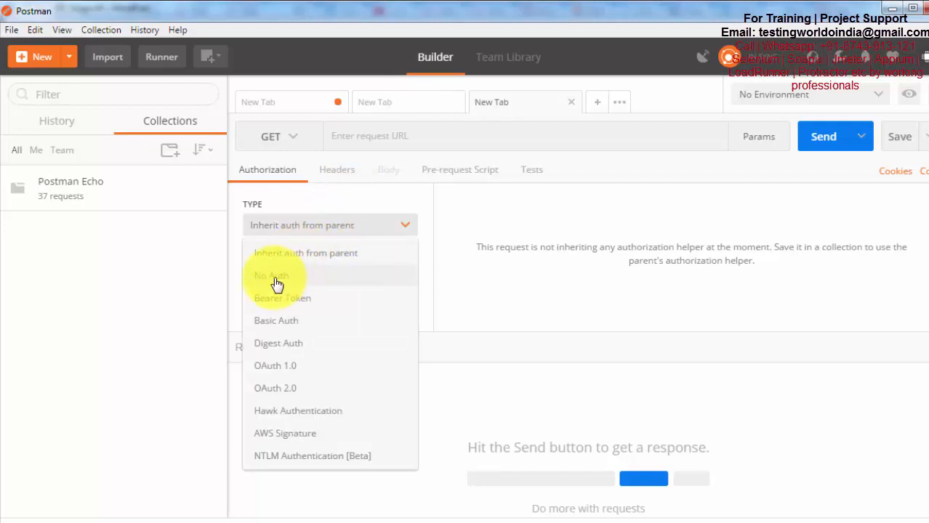
mouse_move(356, 312)
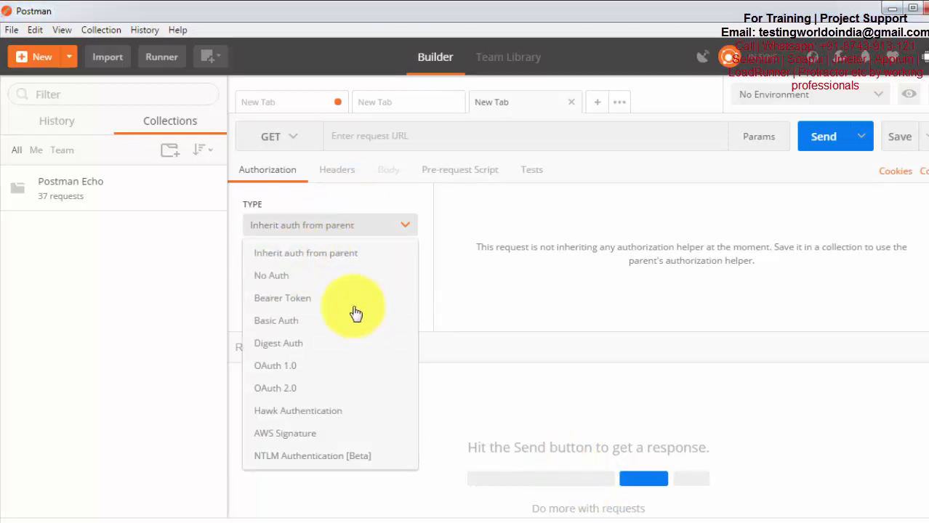
mouse_move(308, 283)
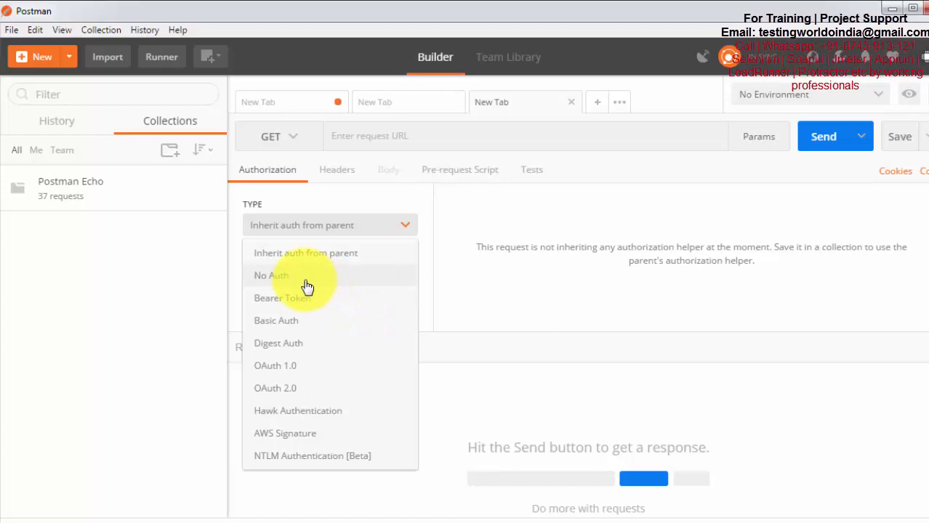
mouse_move(300, 321)
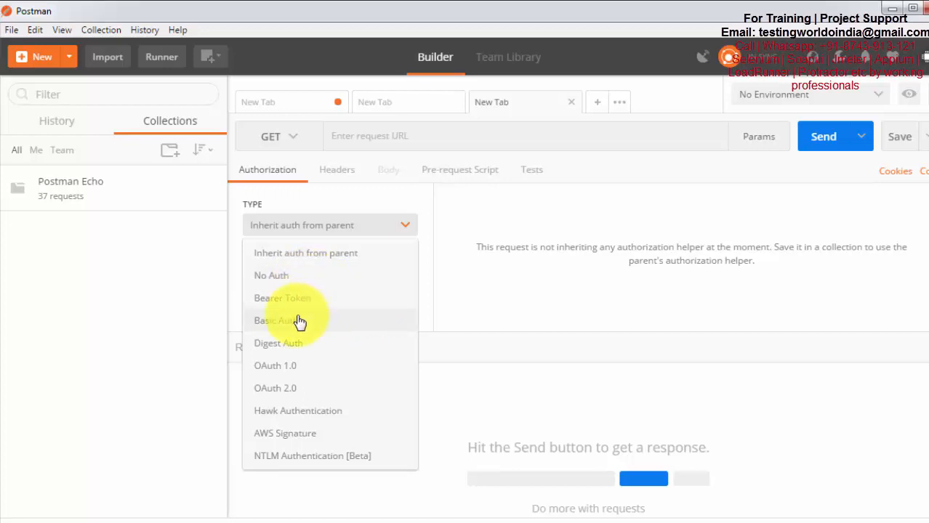
mouse_move(300, 322)
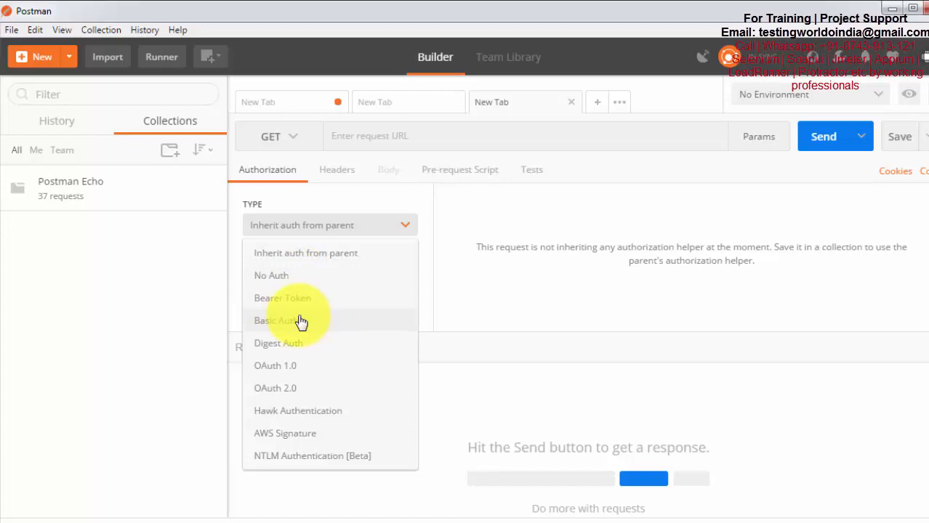
mouse_move(291, 366)
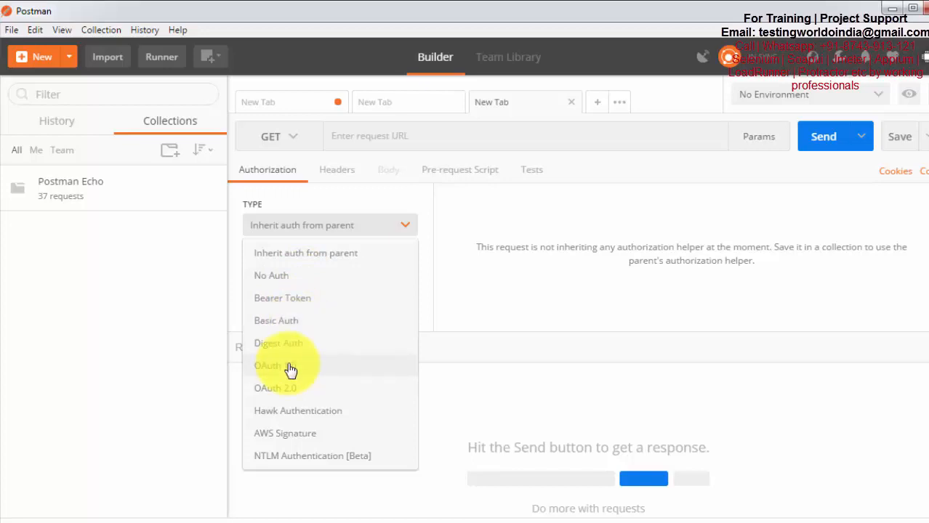
mouse_move(289, 346)
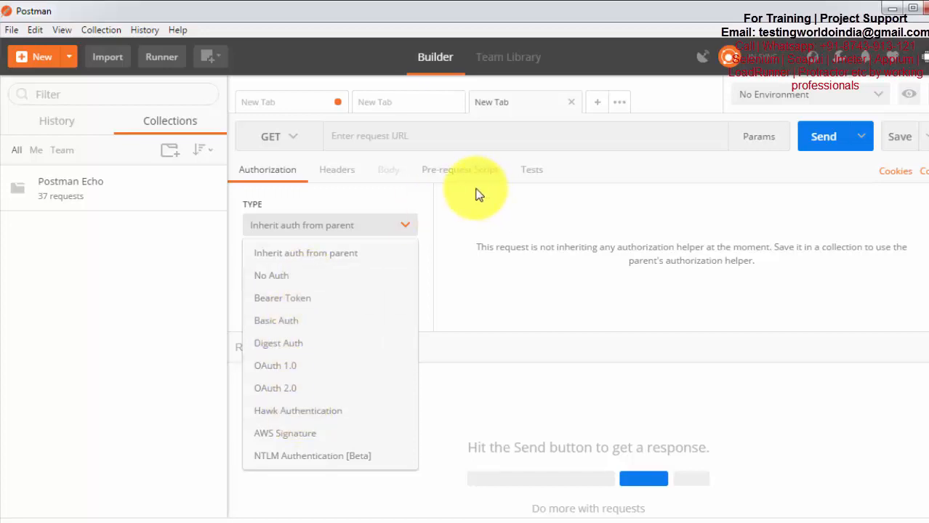
mouse_move(472, 197)
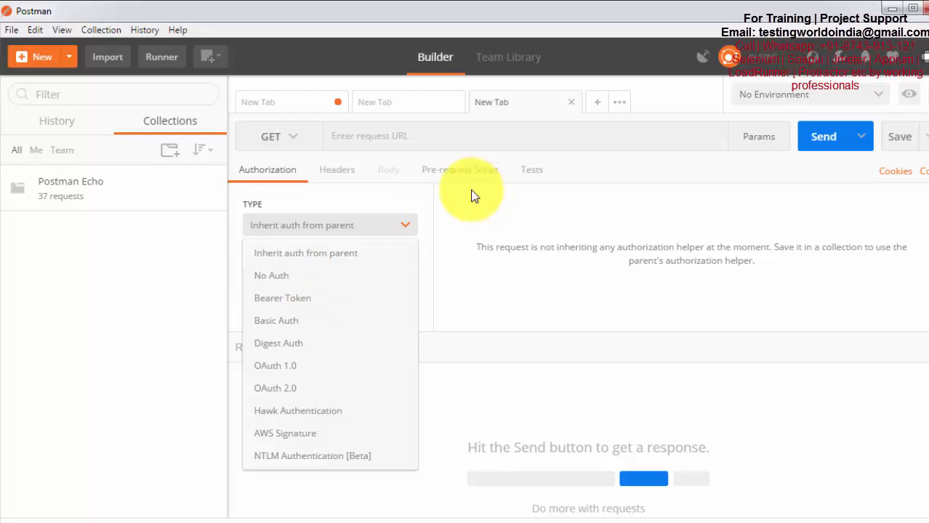
View the request Headers table and change the method from GET to POST.
click(337, 169)
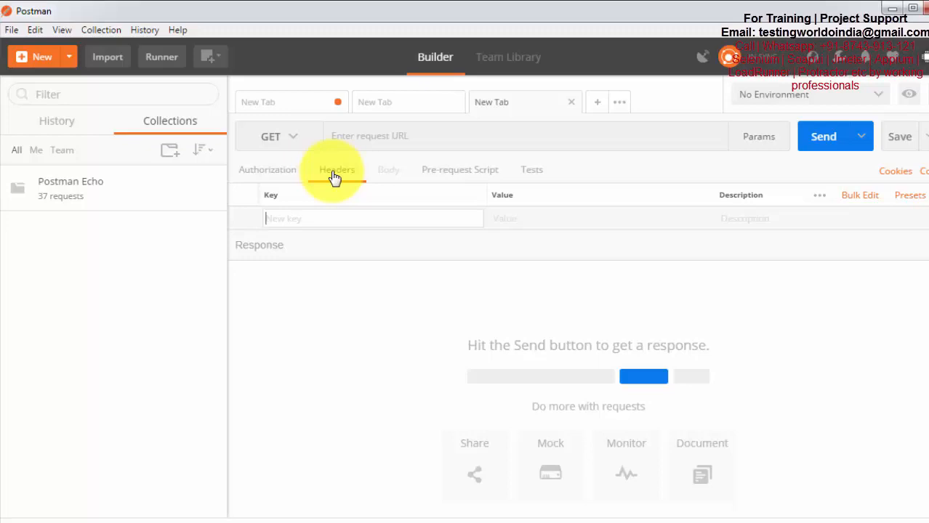
click(338, 169)
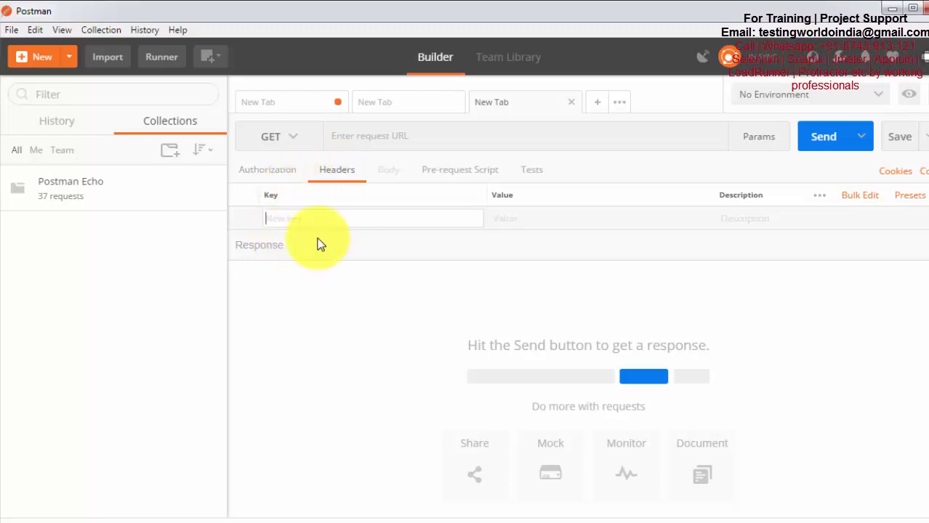
mouse_move(385, 180)
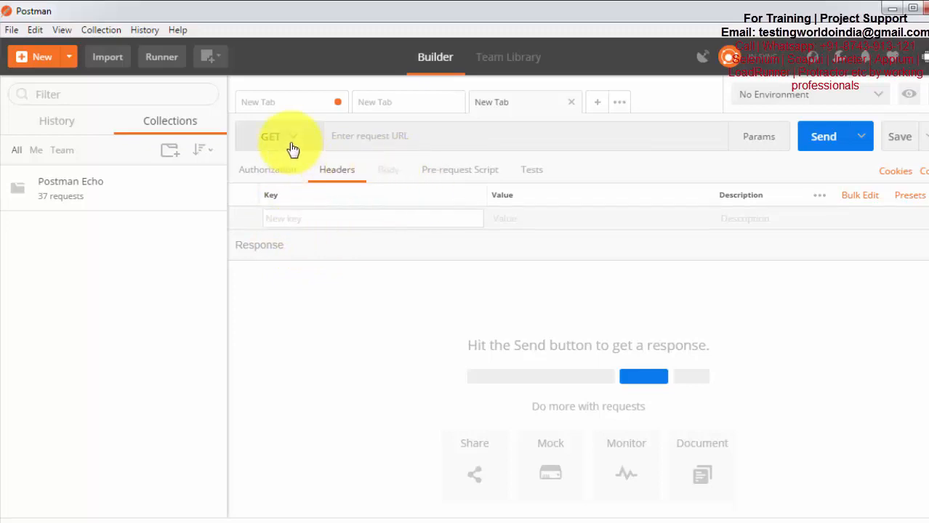
click(280, 136)
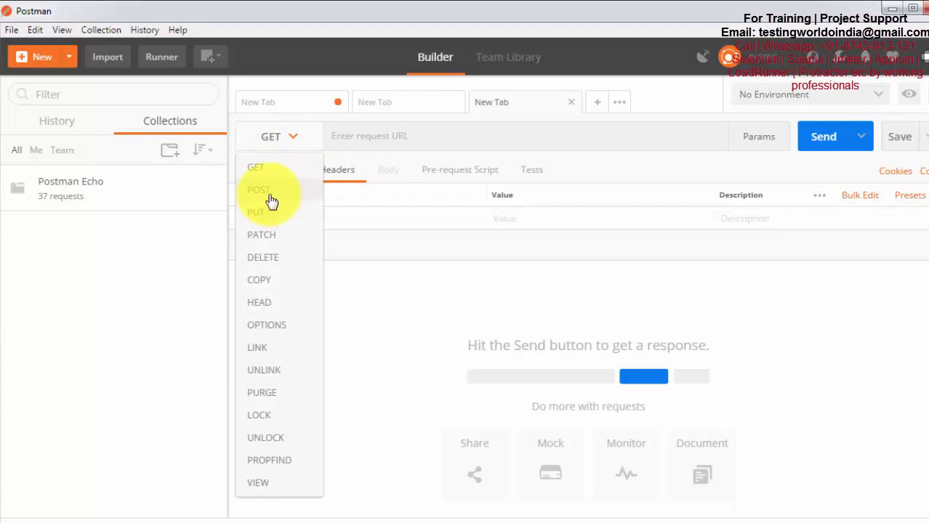
click(258, 189)
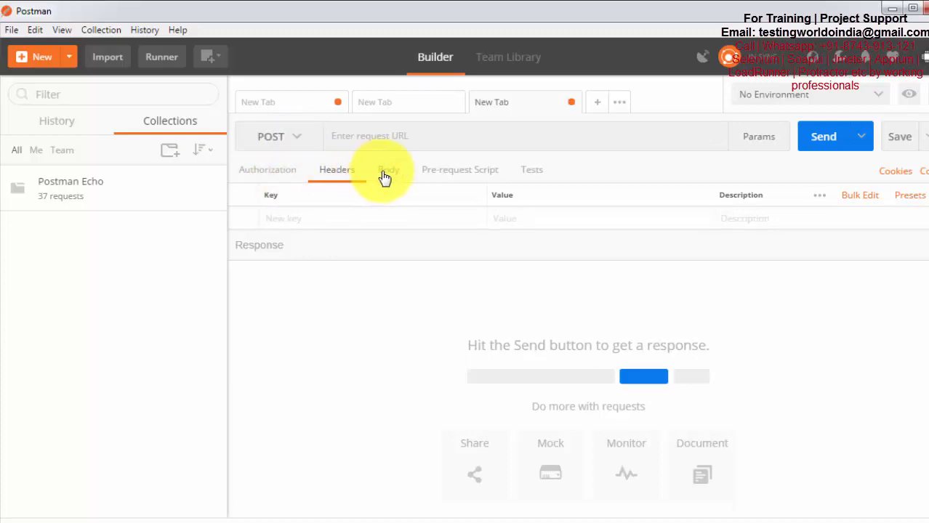
Check the POST request's Body options, its Headers again, then its Pre-request Script editor.
click(388, 169)
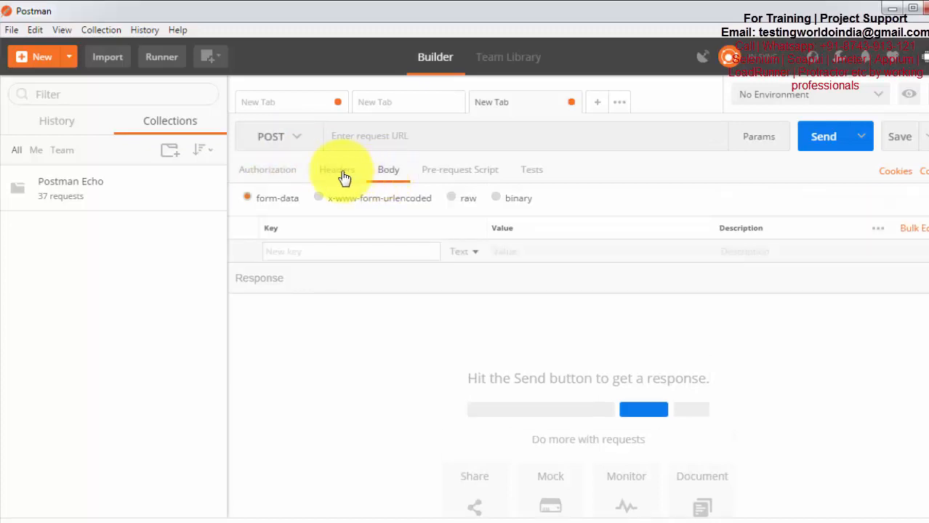
click(337, 168)
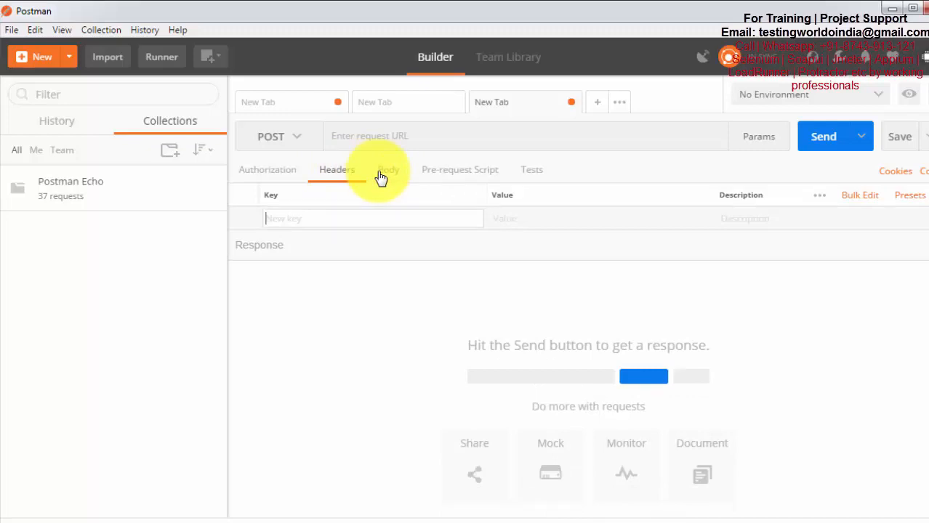
click(459, 169)
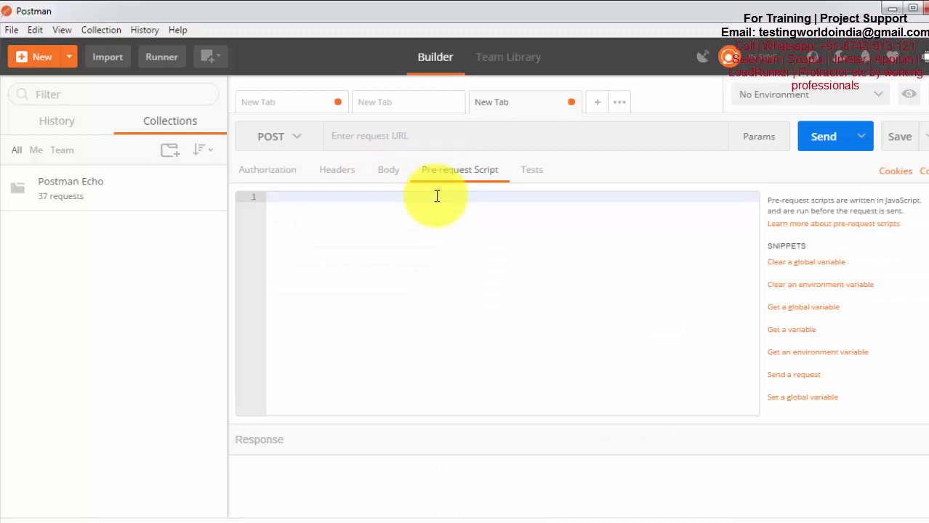
mouse_move(593, 145)
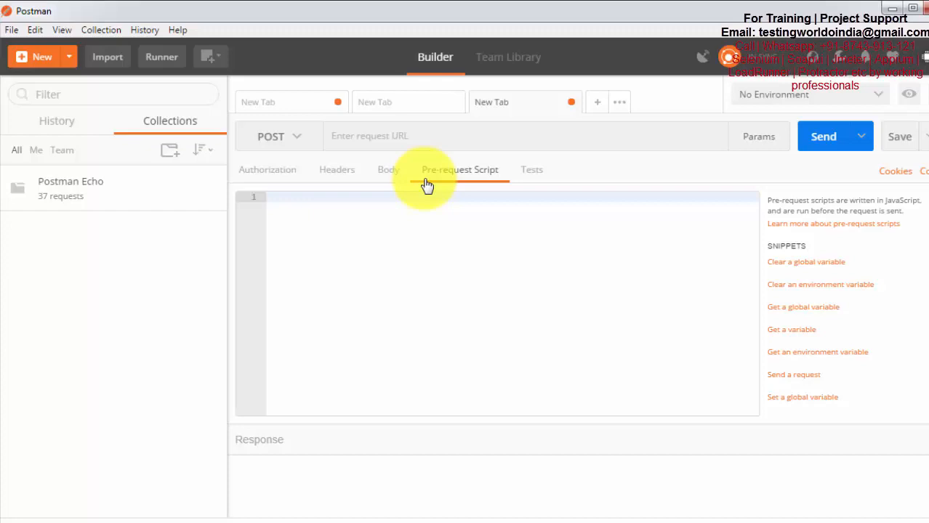
Move from the Pre-request Script editor to the Tests editor with its snippets list.
click(460, 169)
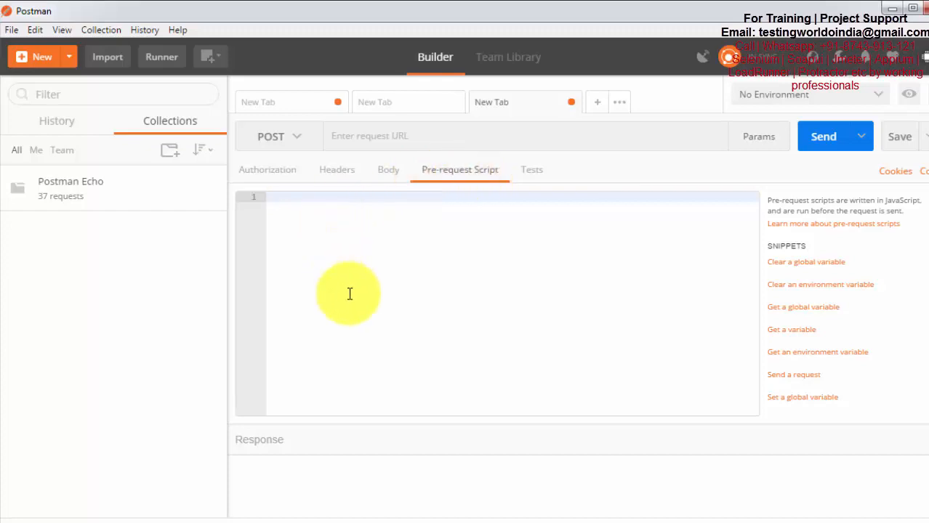
mouse_move(875, 203)
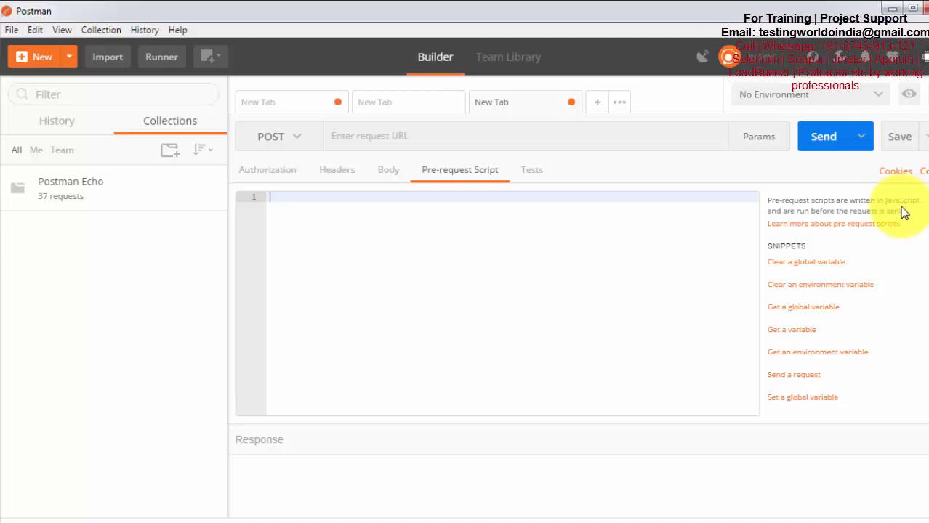
mouse_move(918, 209)
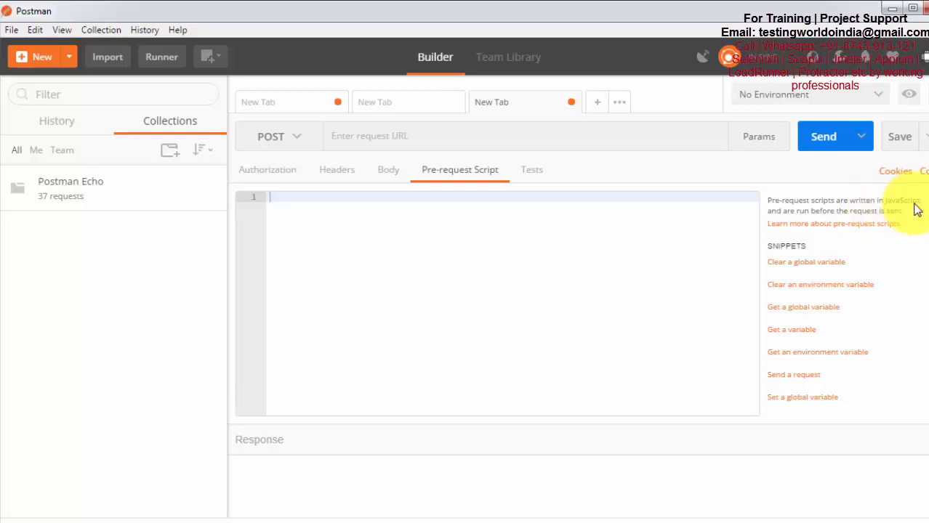
mouse_move(570, 306)
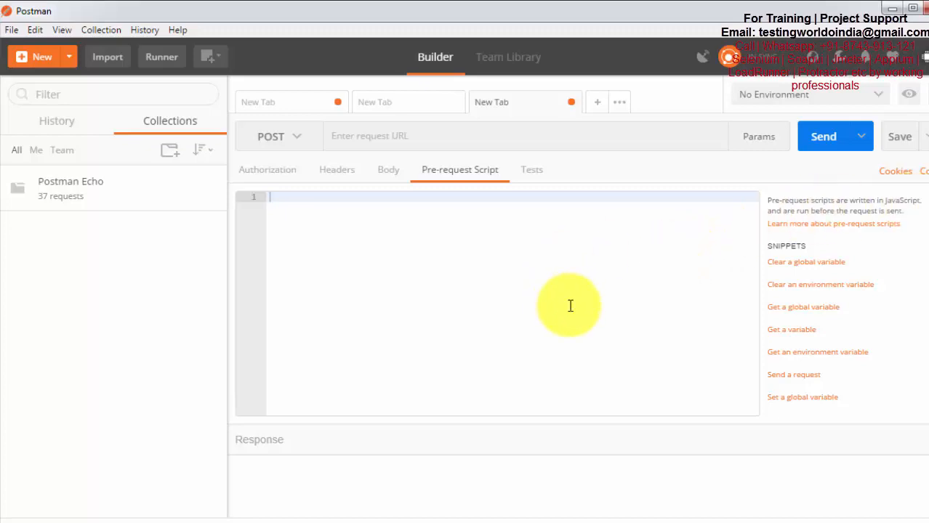
click(532, 168)
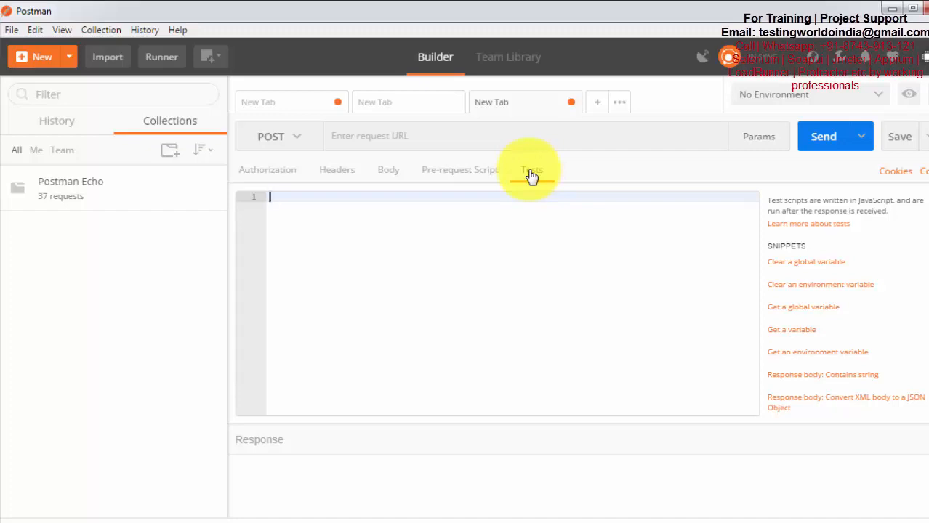
click(532, 169)
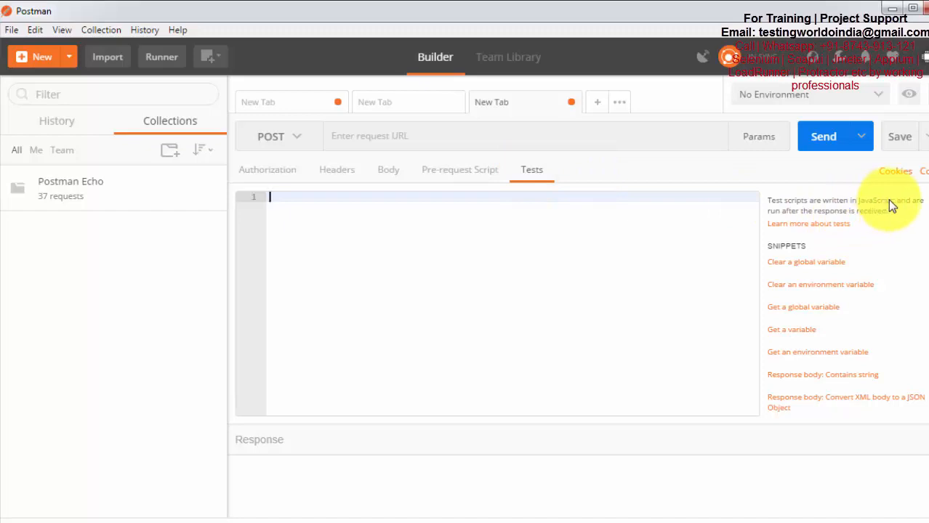
mouse_move(812, 233)
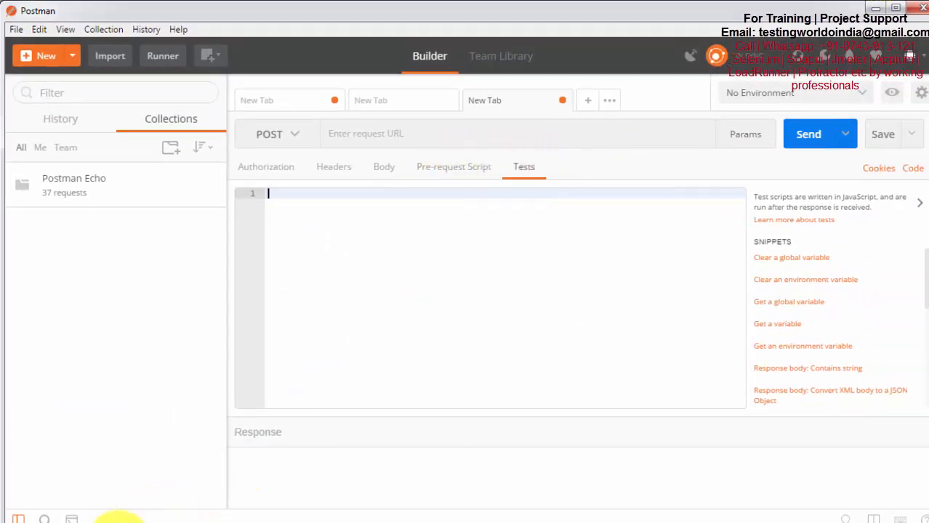
mouse_move(315, 138)
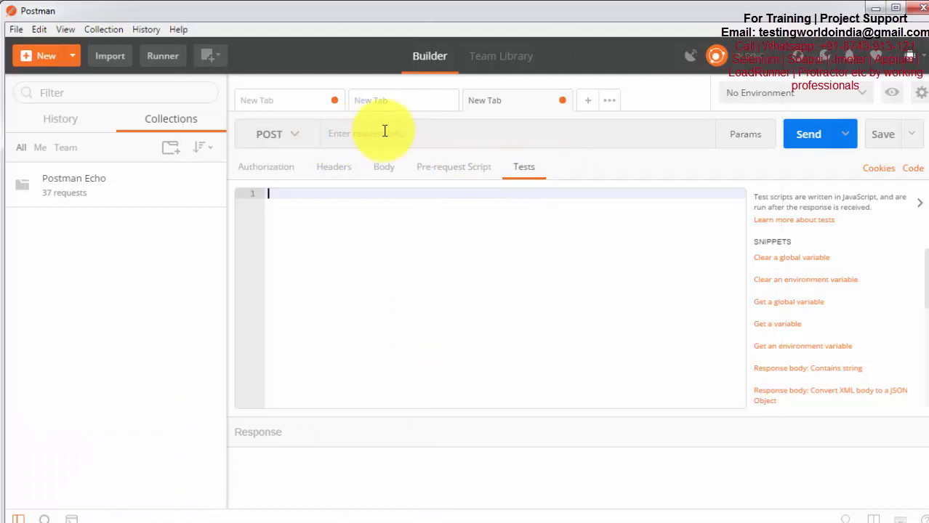
text(http://www.thomas-bayer.com/sqlrest/CUSTOMER/3/)
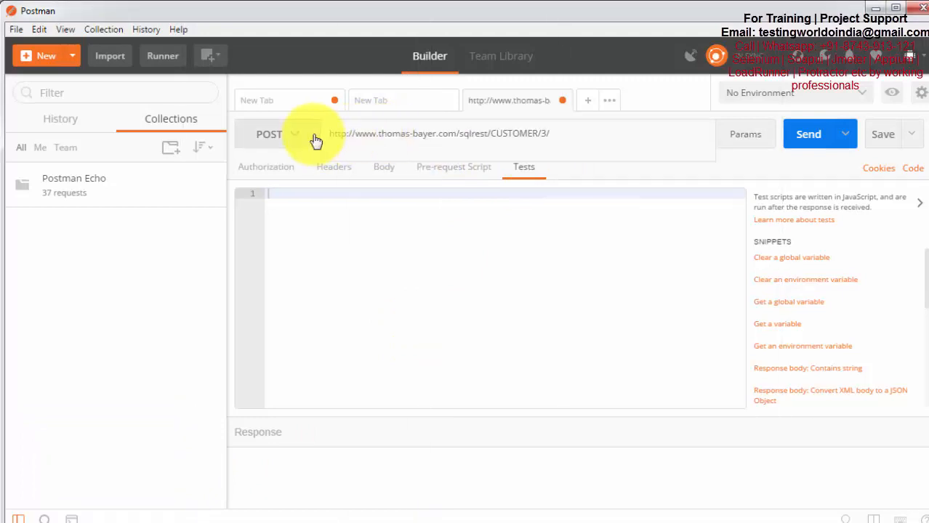
click(269, 134)
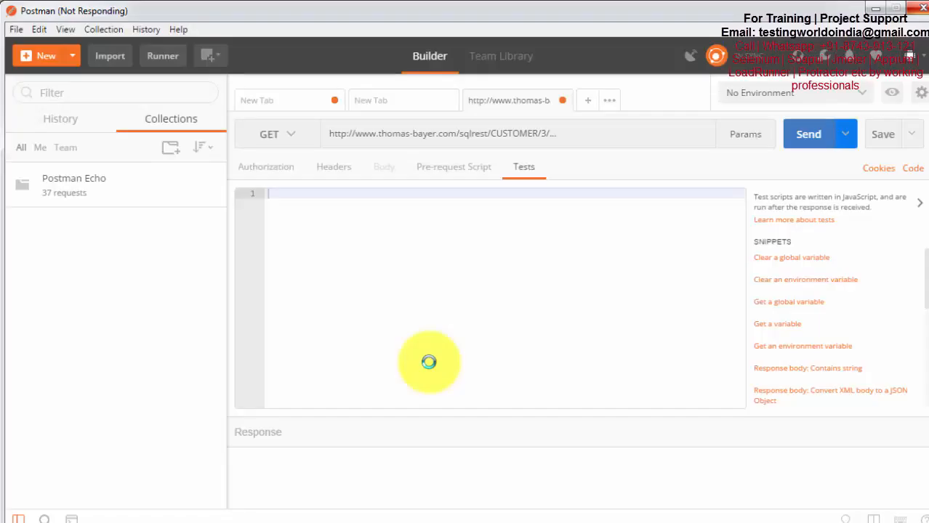
click(808, 134)
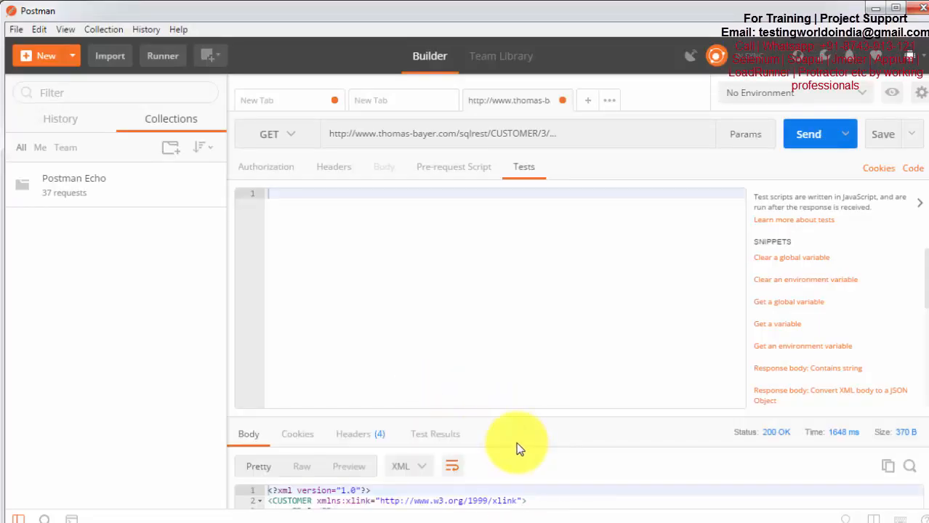
mouse_move(491, 414)
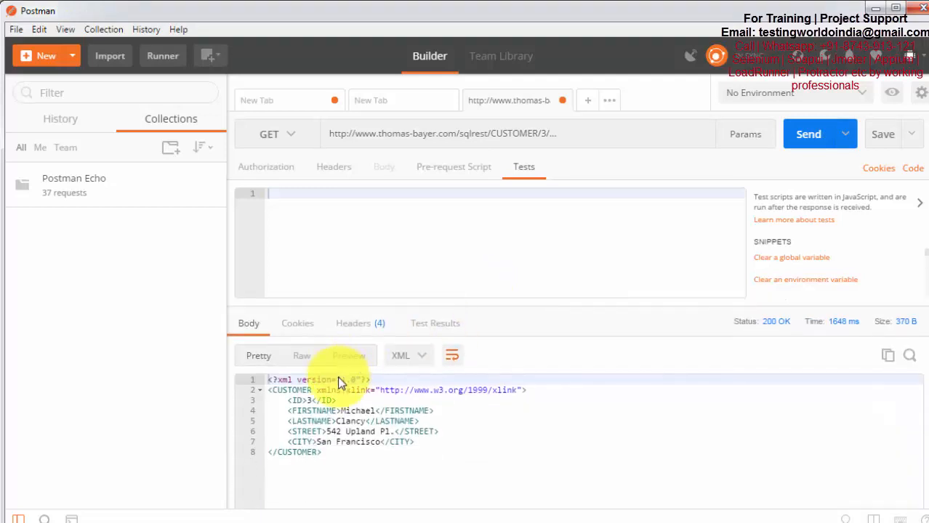
mouse_move(77, 119)
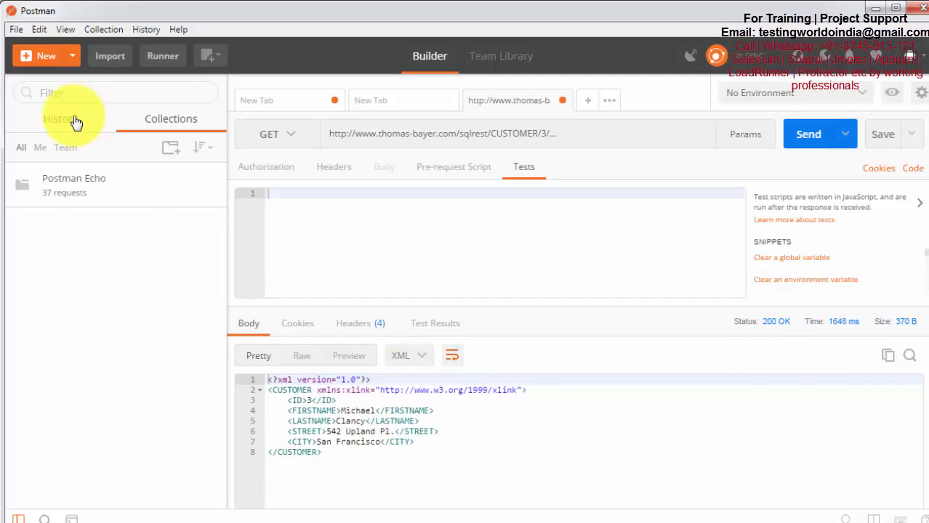
Show the sidebar History, check the response headers (application/xml), then return to the XML body.
click(60, 119)
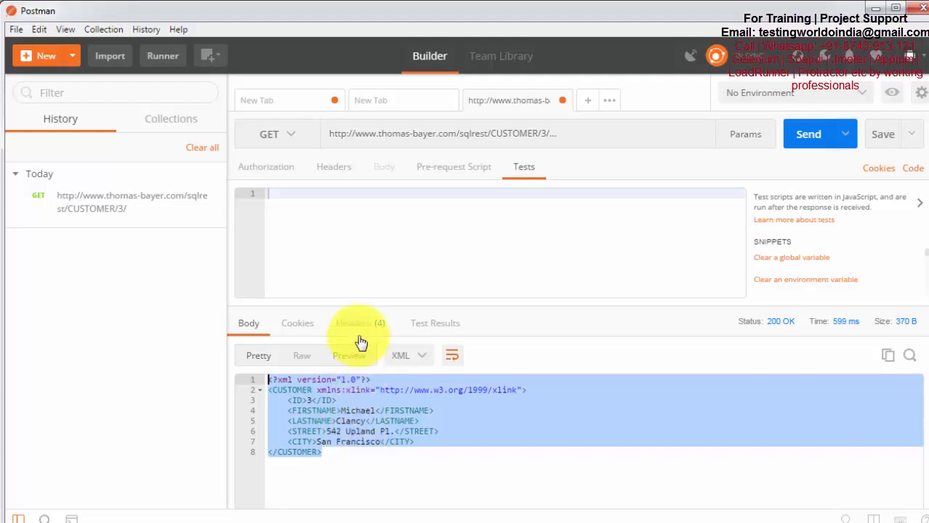
click(359, 323)
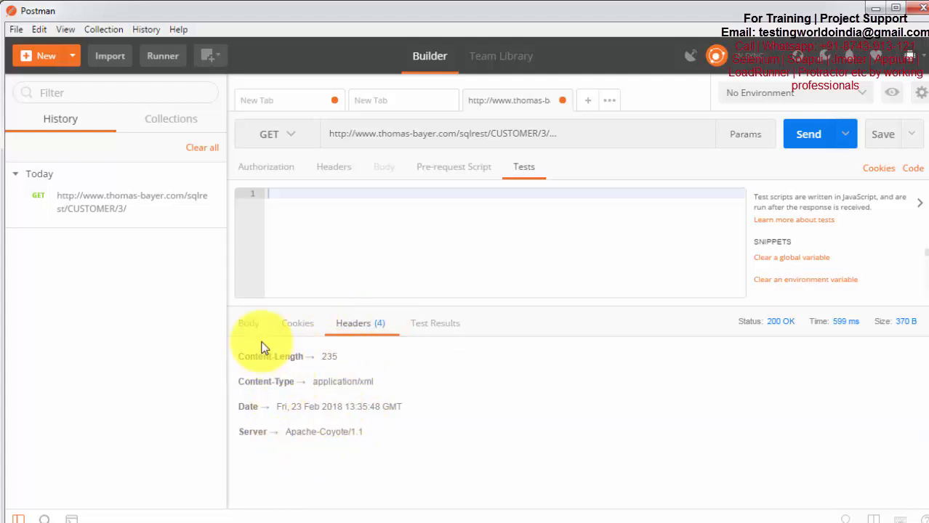
click(249, 323)
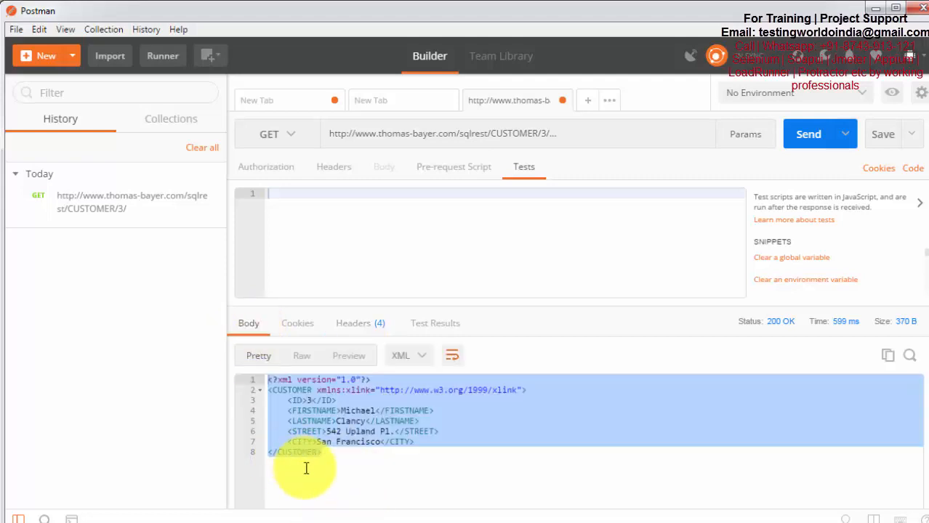
mouse_move(471, 326)
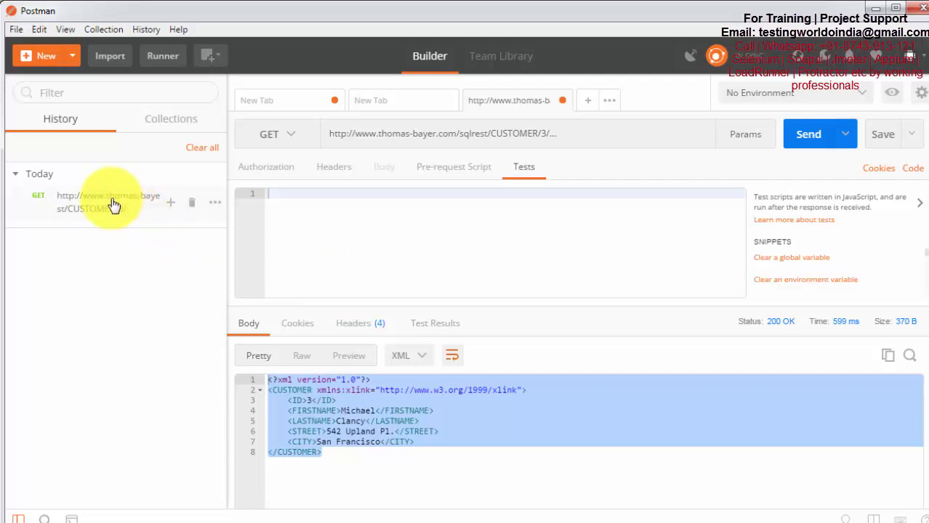
mouse_move(419, 192)
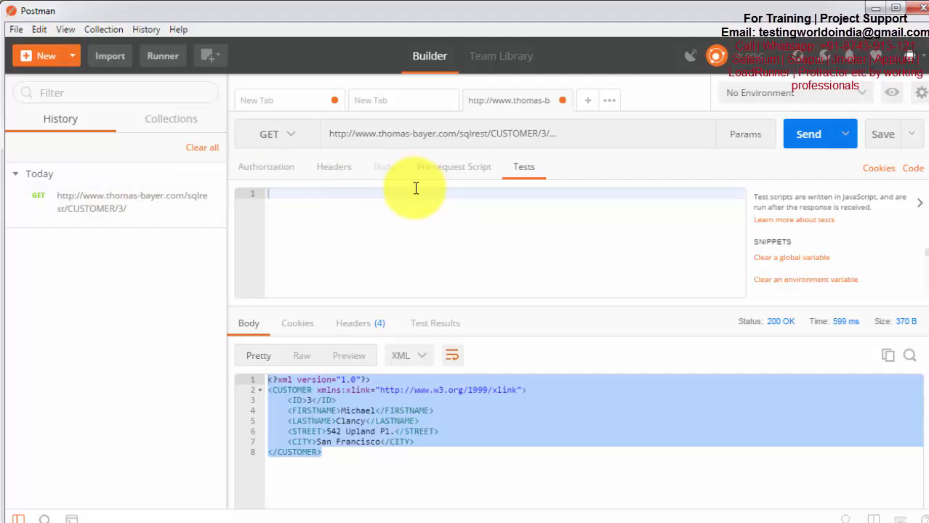
Switch the sidebar back to Collections, listing Postman Echo with 37 requests.
click(172, 120)
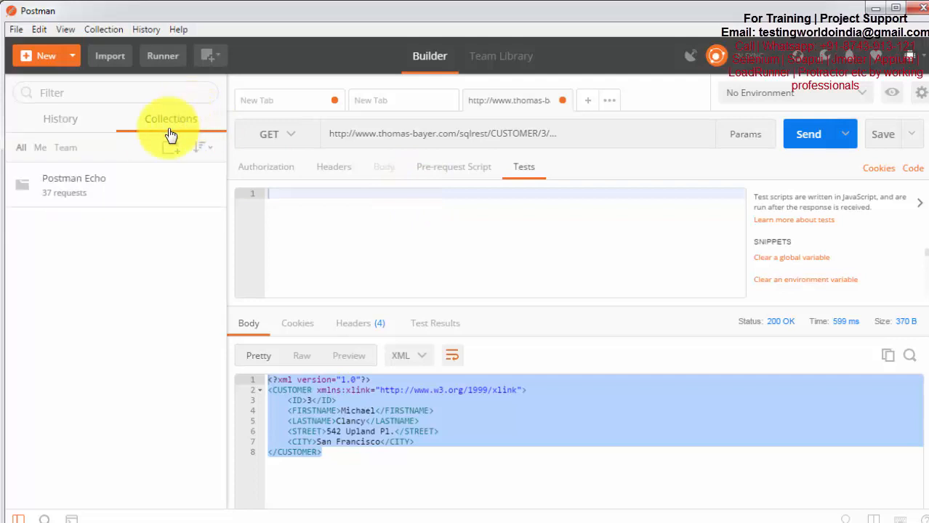
mouse_move(153, 151)
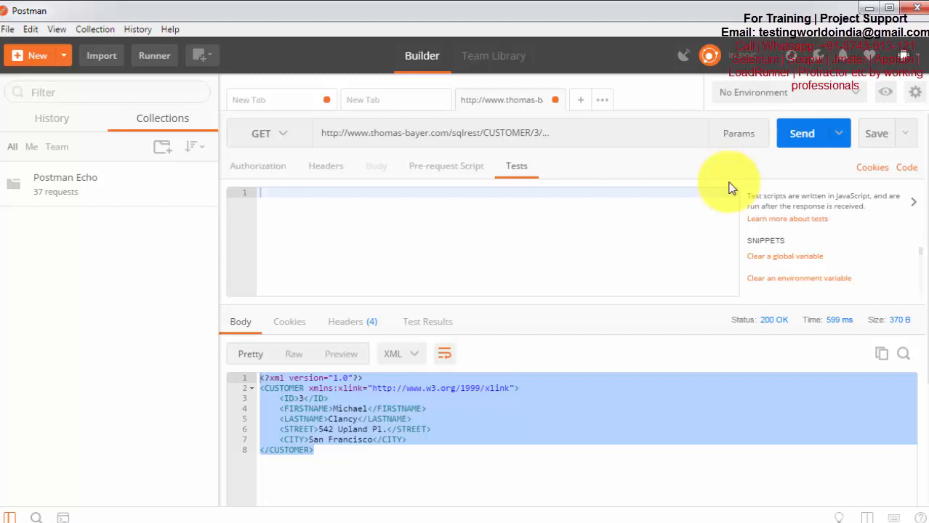
mouse_move(852, 105)
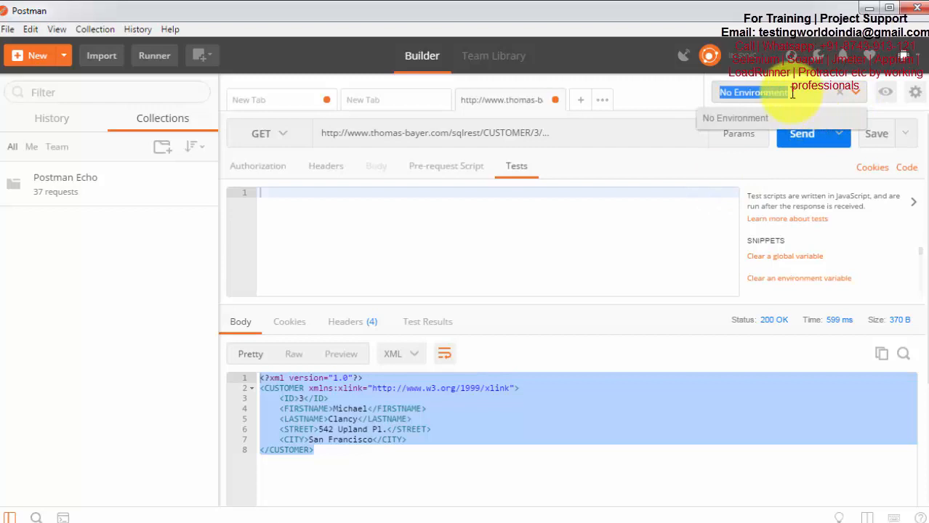
click(916, 93)
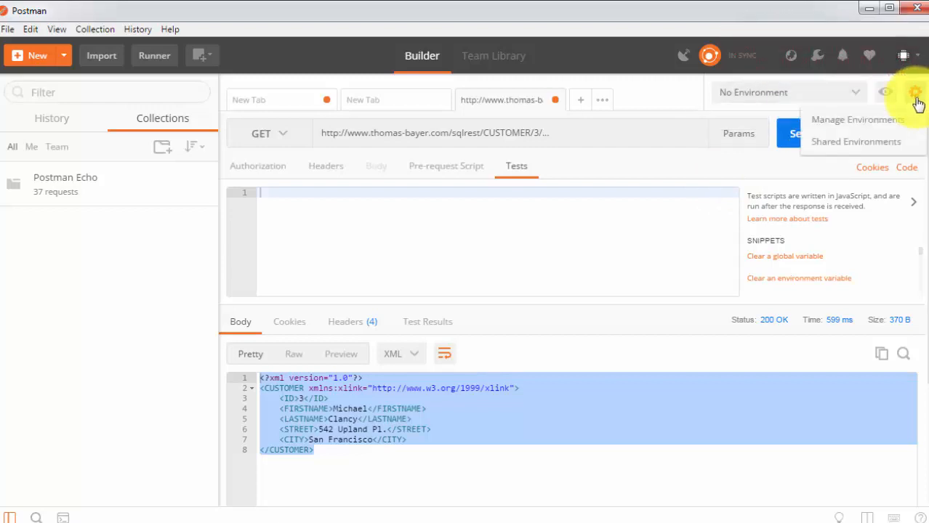
mouse_move(865, 130)
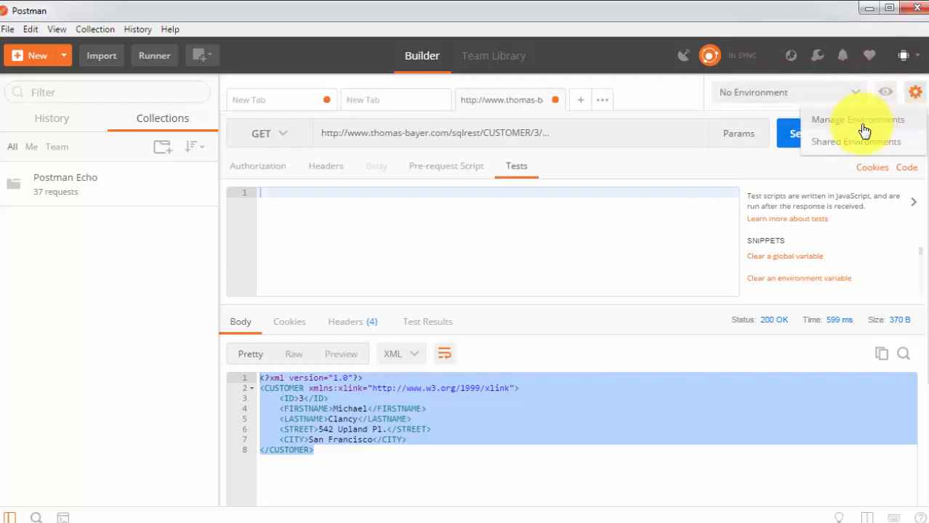
click(858, 119)
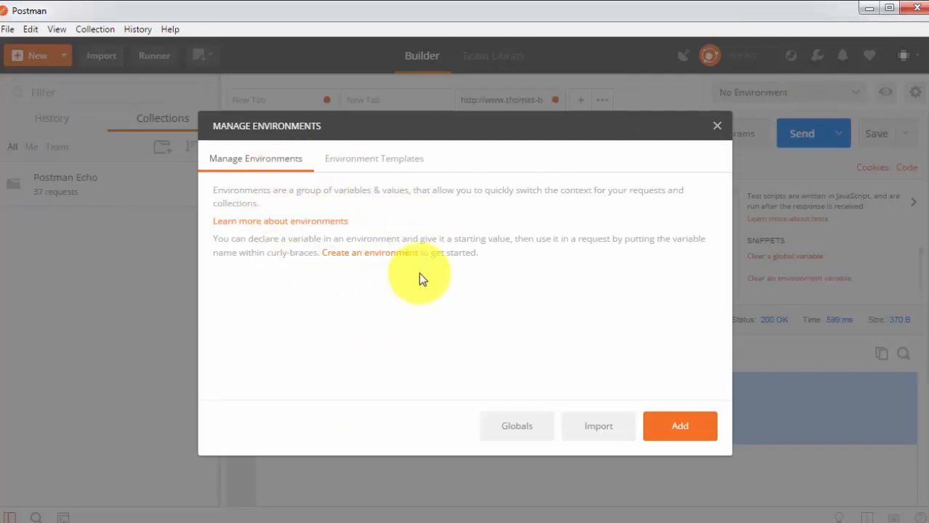
mouse_move(413, 207)
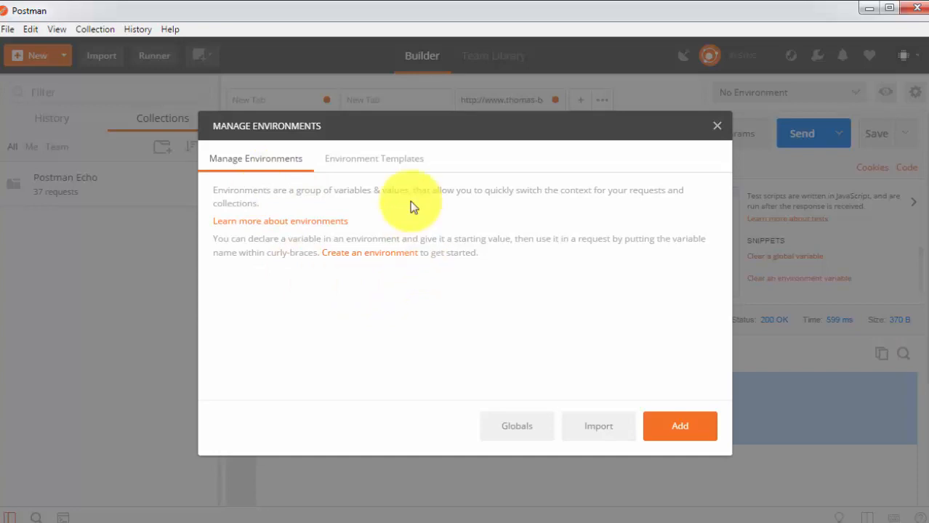
mouse_move(322, 317)
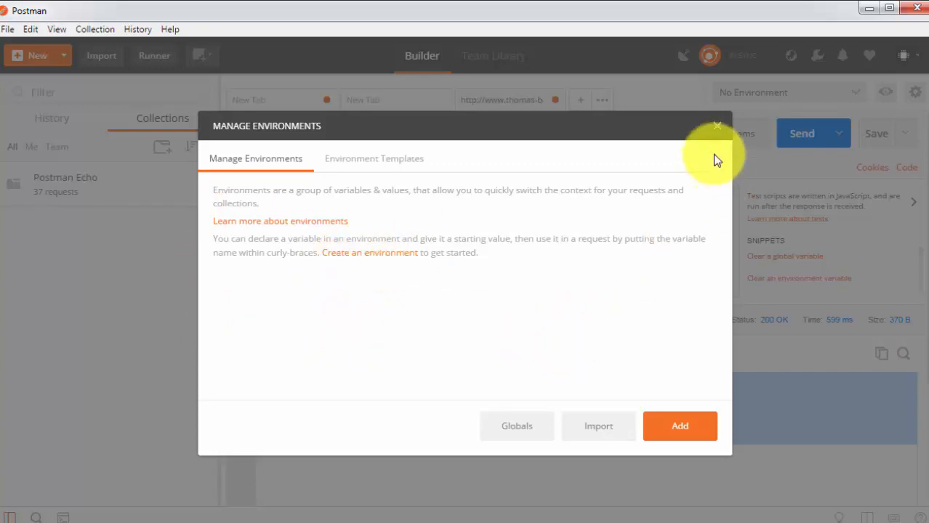
click(717, 125)
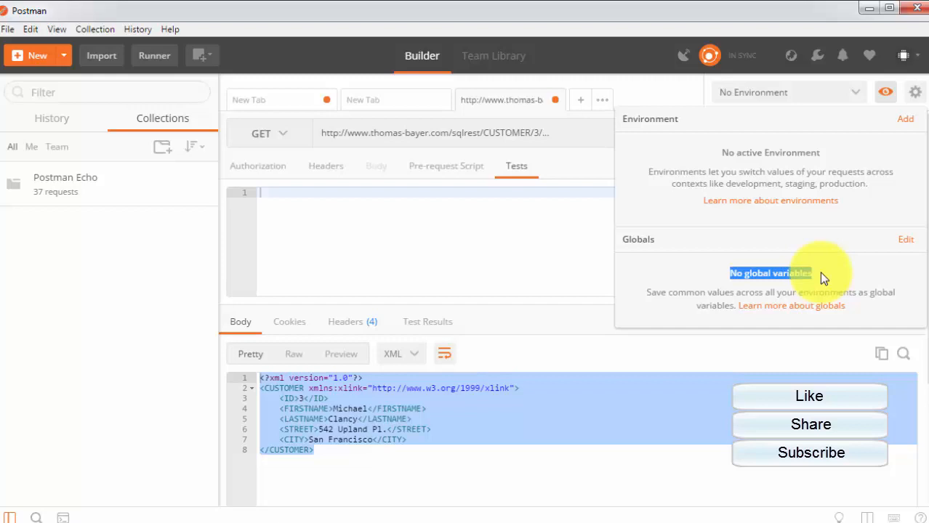
mouse_move(777, 260)
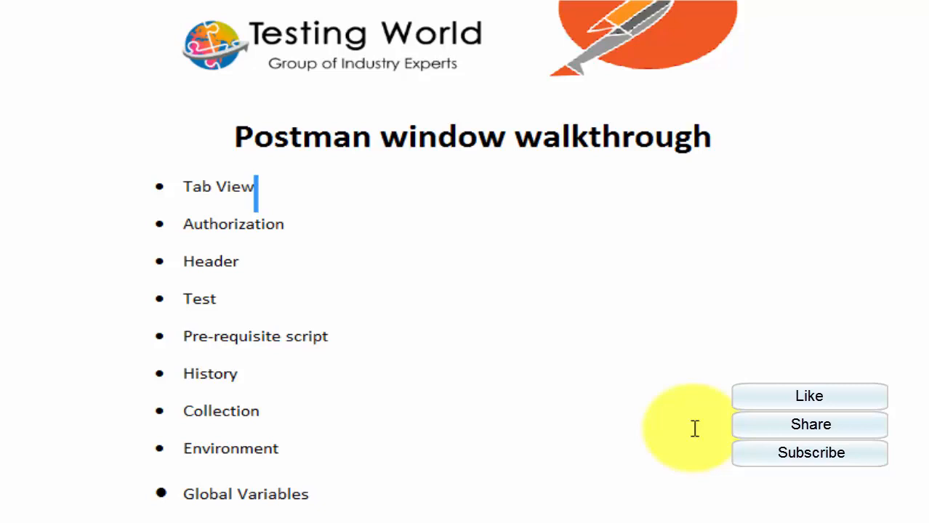
Show the PowerPoint recap slide of Postman walkthrough topics, Tab View to Global Variables.
click(808, 396)
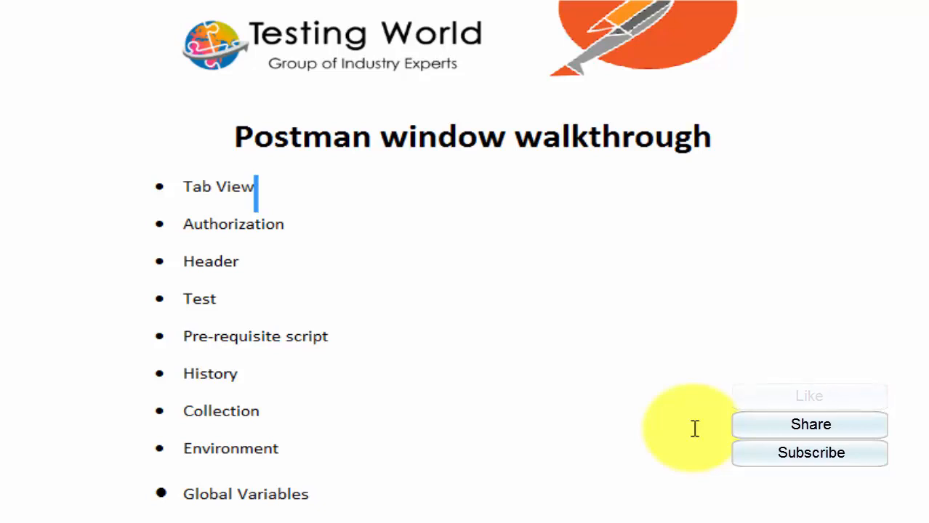